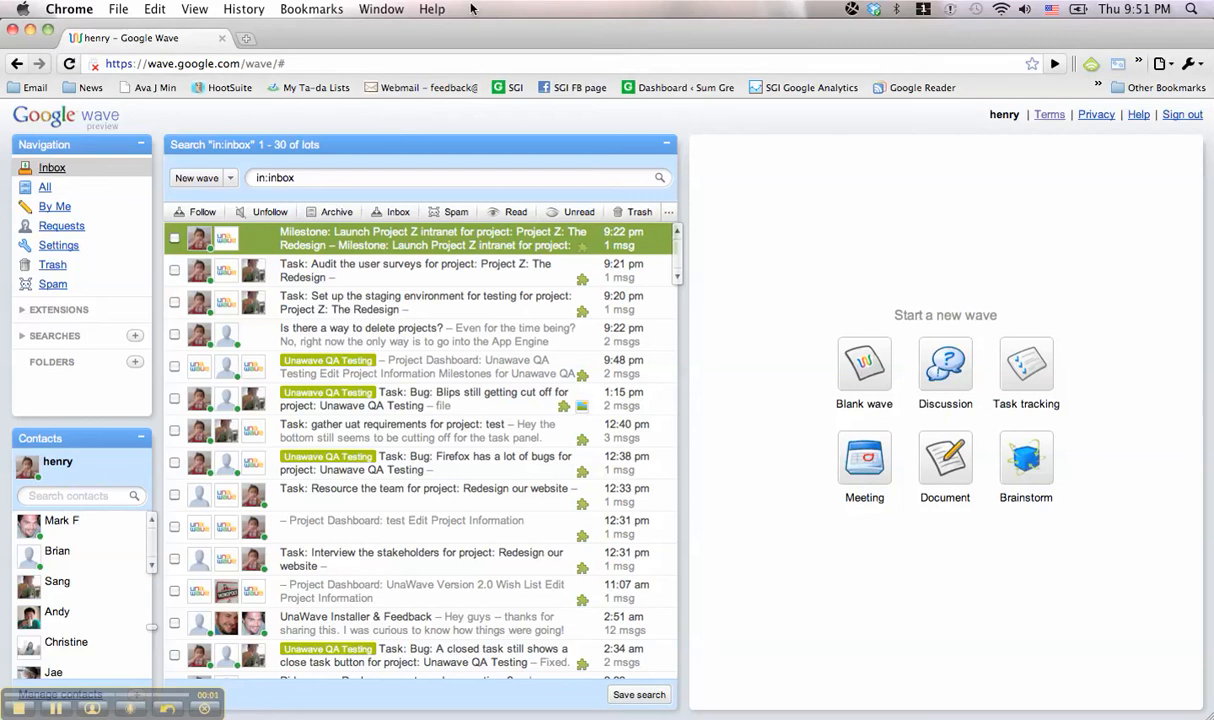
mouse_move(462, 14)
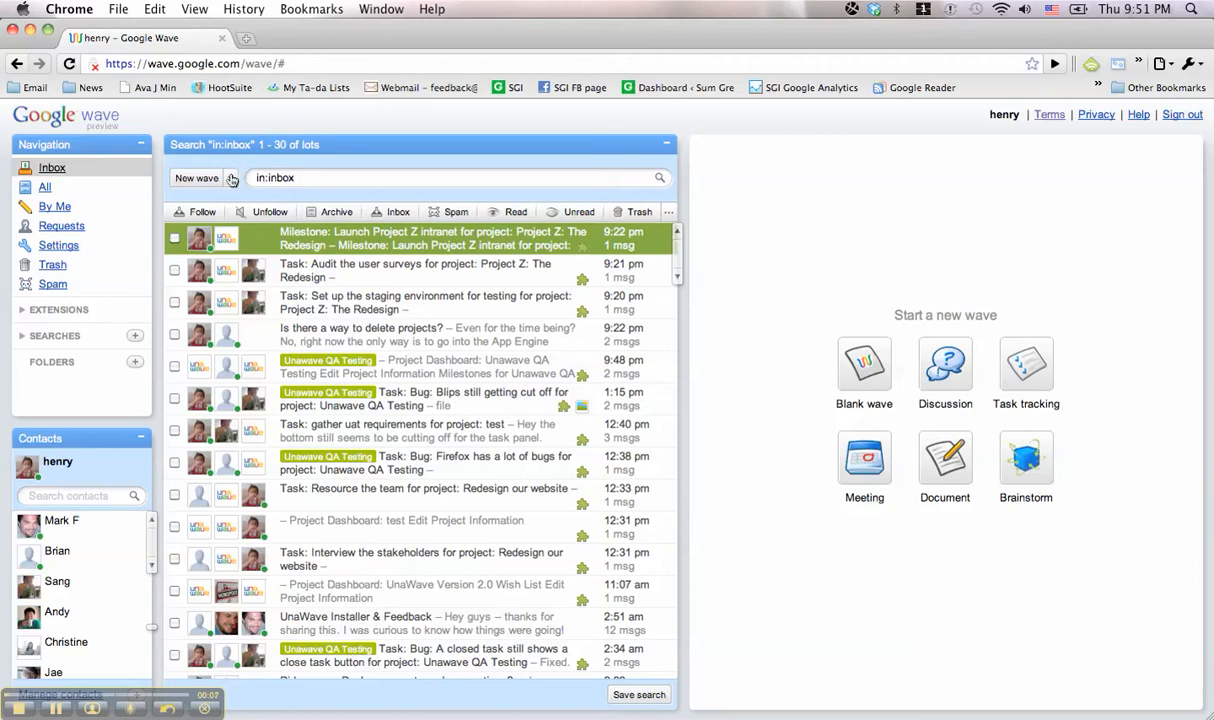
Create the Unawave project '123 Website redesign' with a team member's email added and confirm it.
left_click(232, 178)
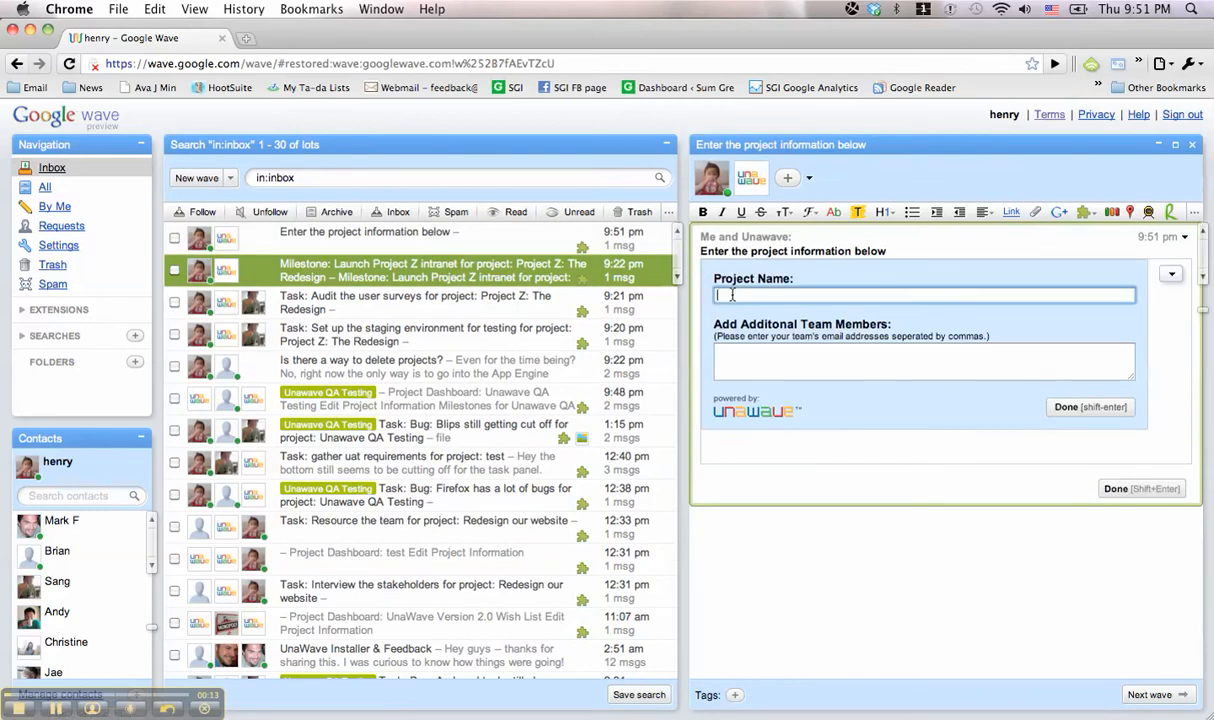
type("123")
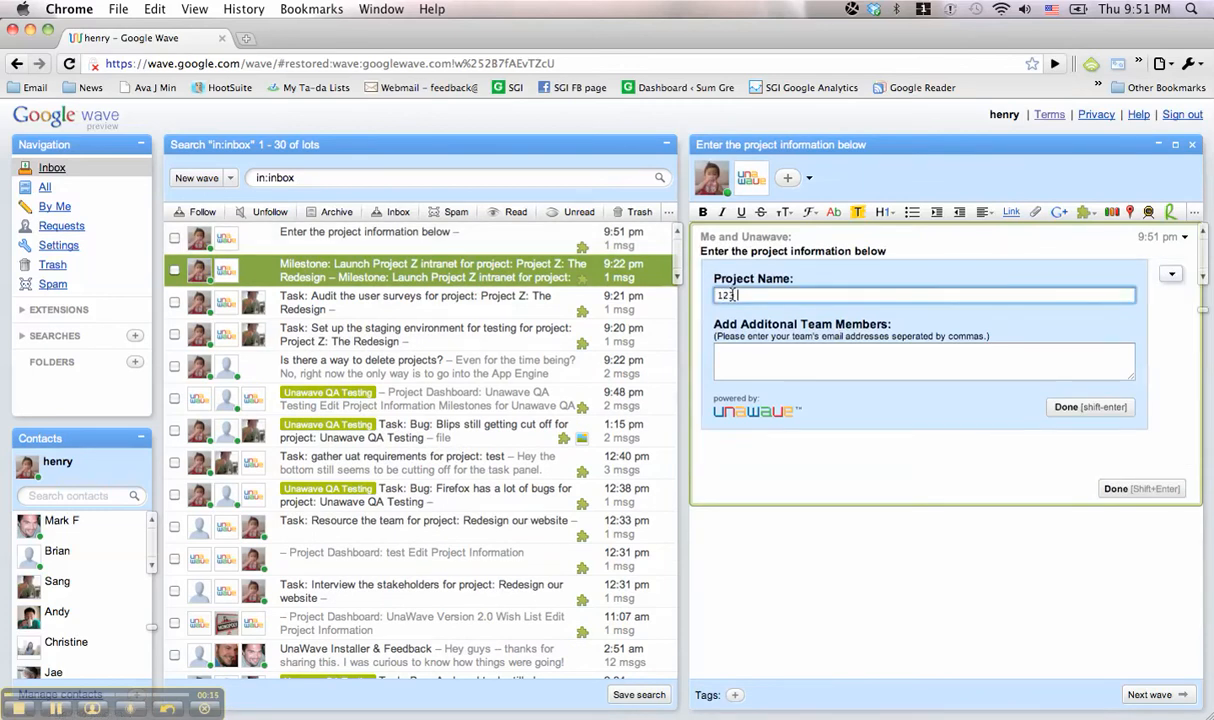
type("Website red")
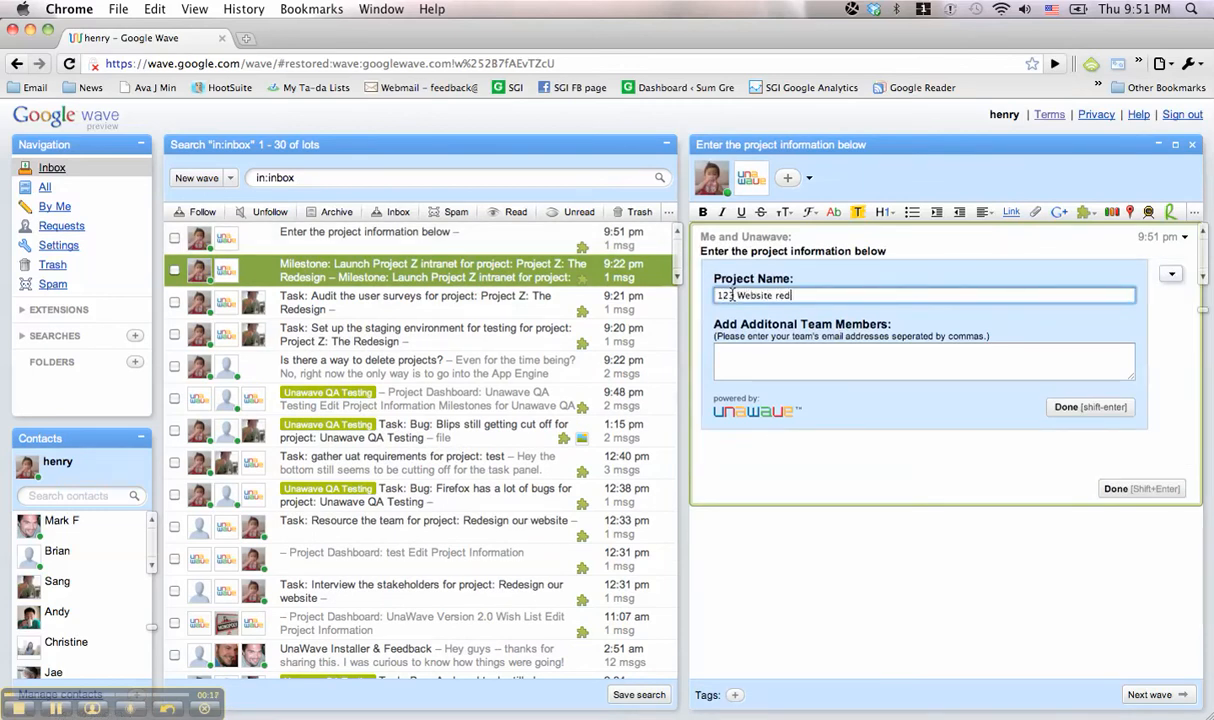
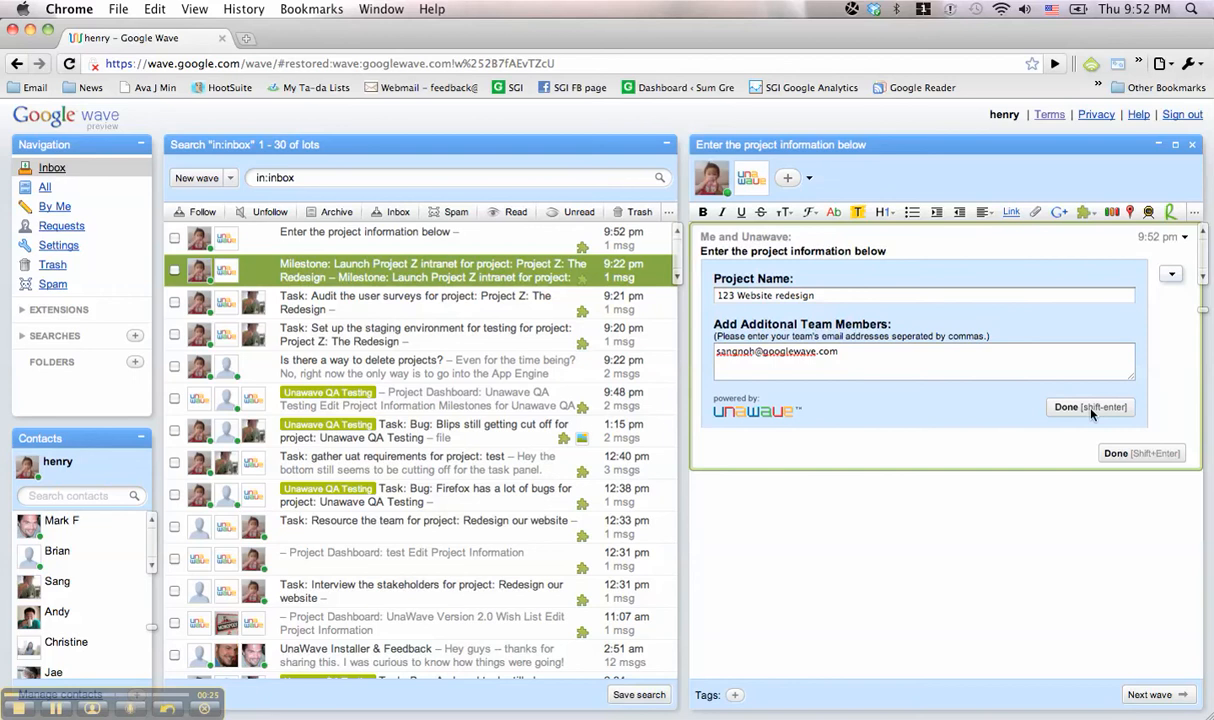
left_click(1088, 408)
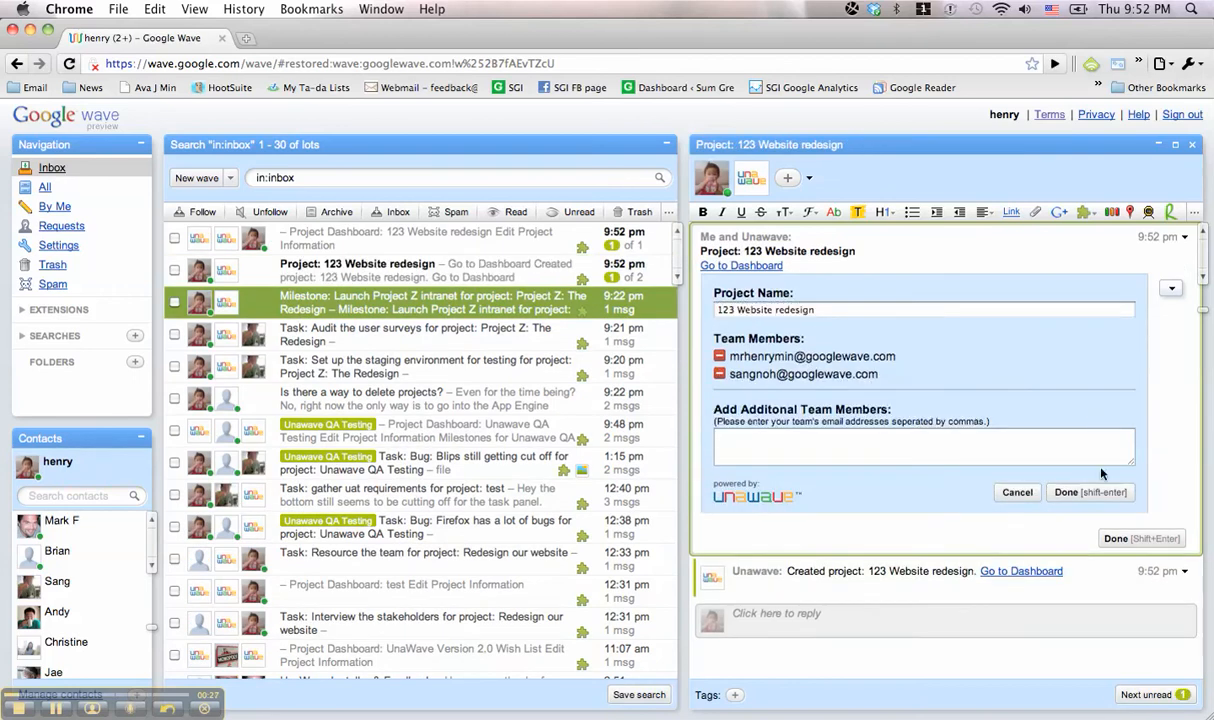
View the 123 Website redesign dashboard summary showing zero tasks and milestones.
left_click(1088, 492)
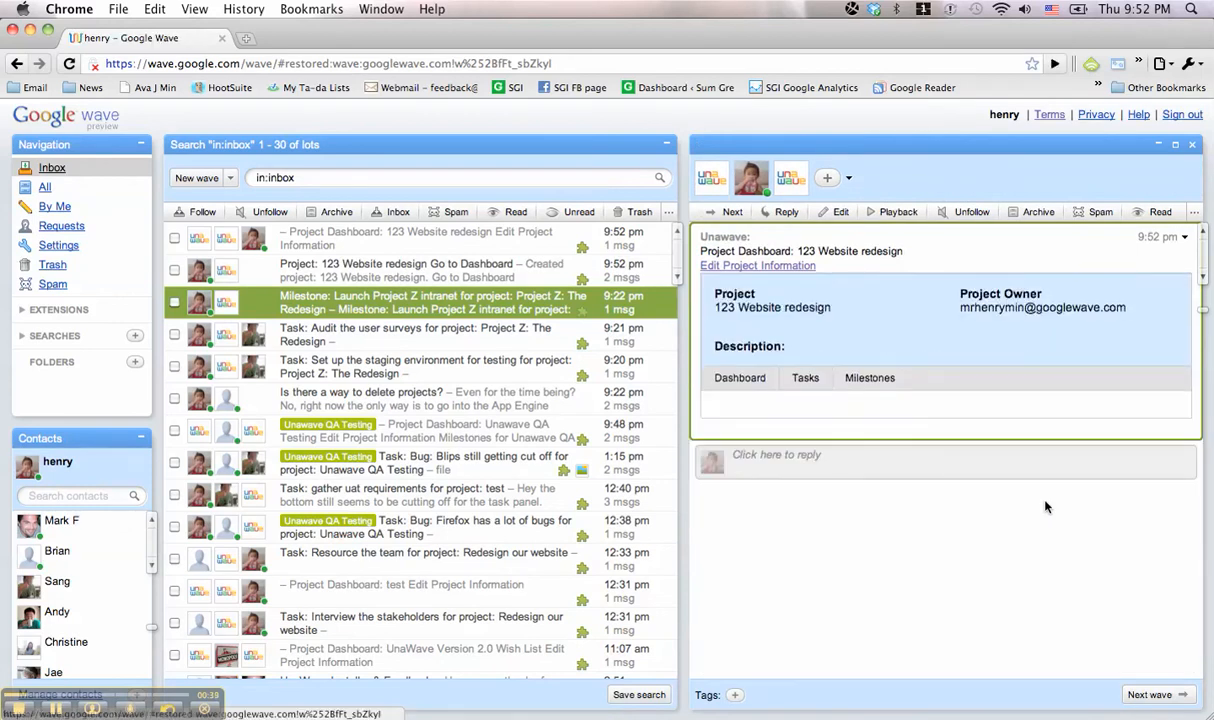
left_click(740, 378)
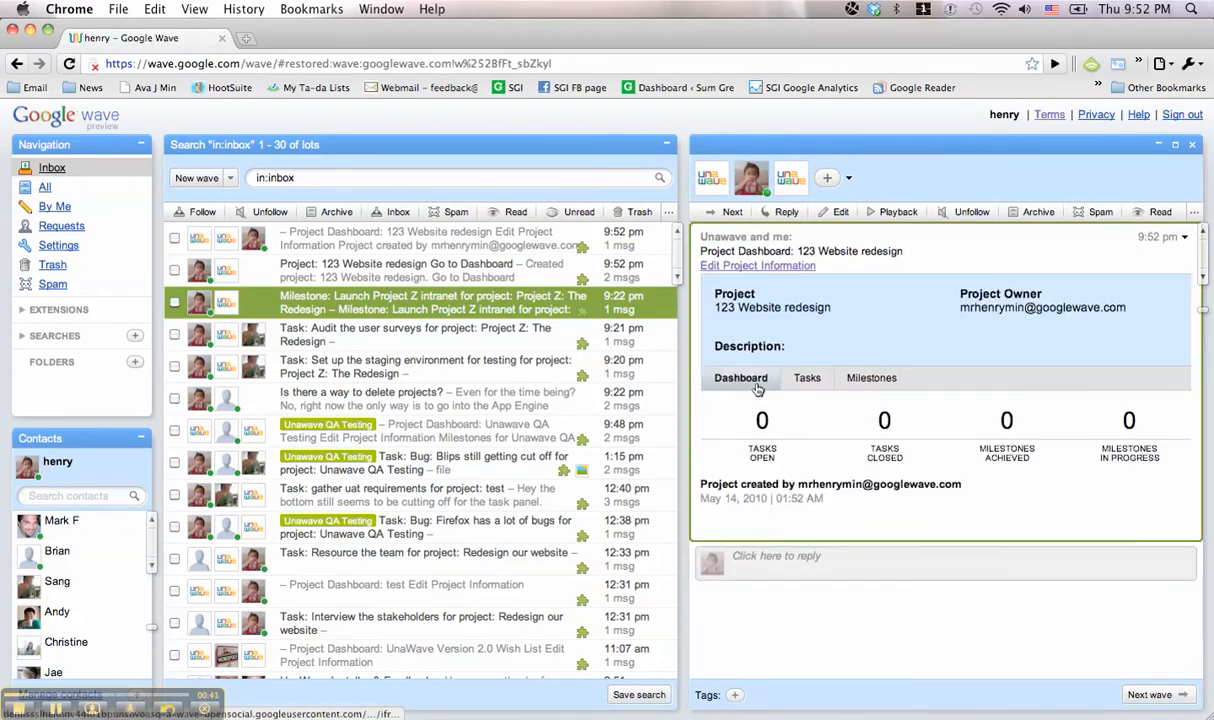
mouse_move(740, 472)
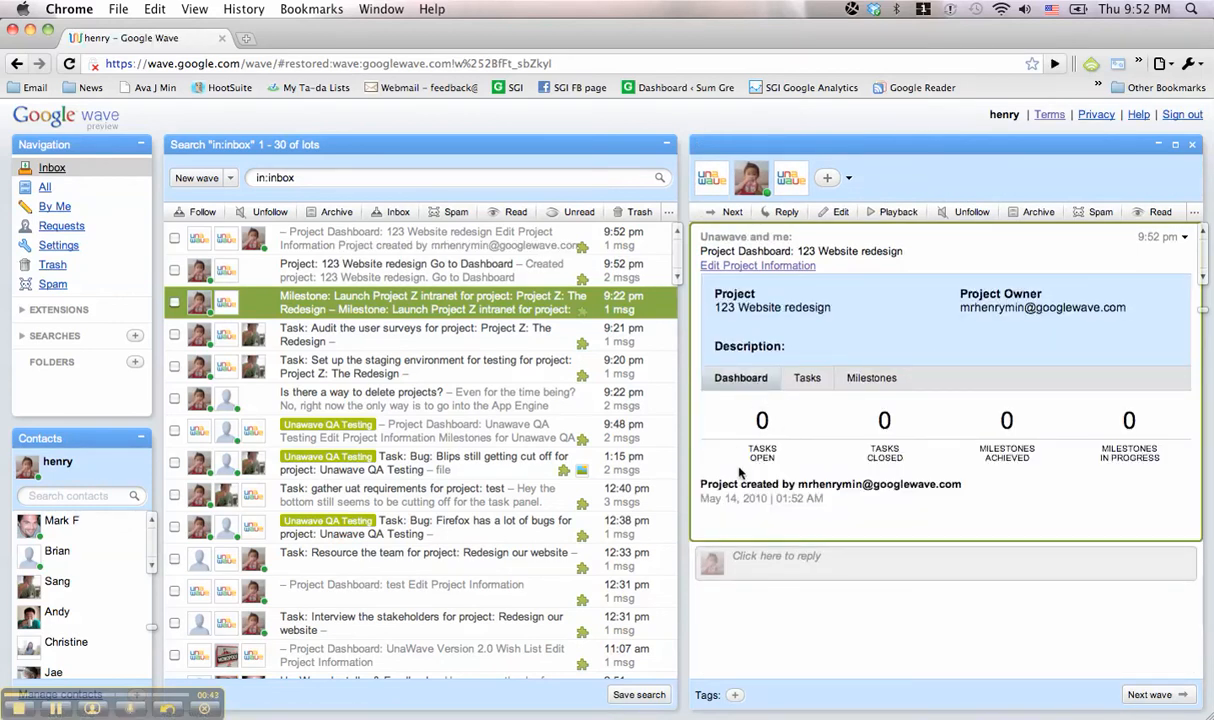
mouse_move(1020, 460)
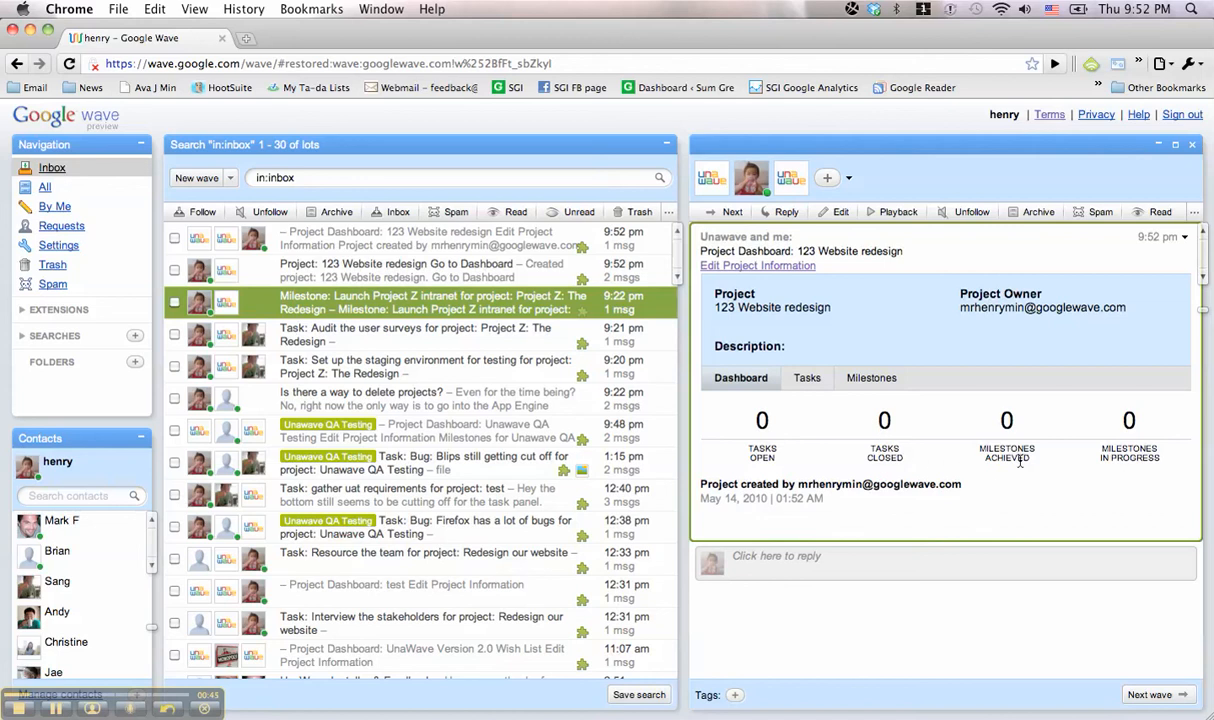
mouse_move(1148, 460)
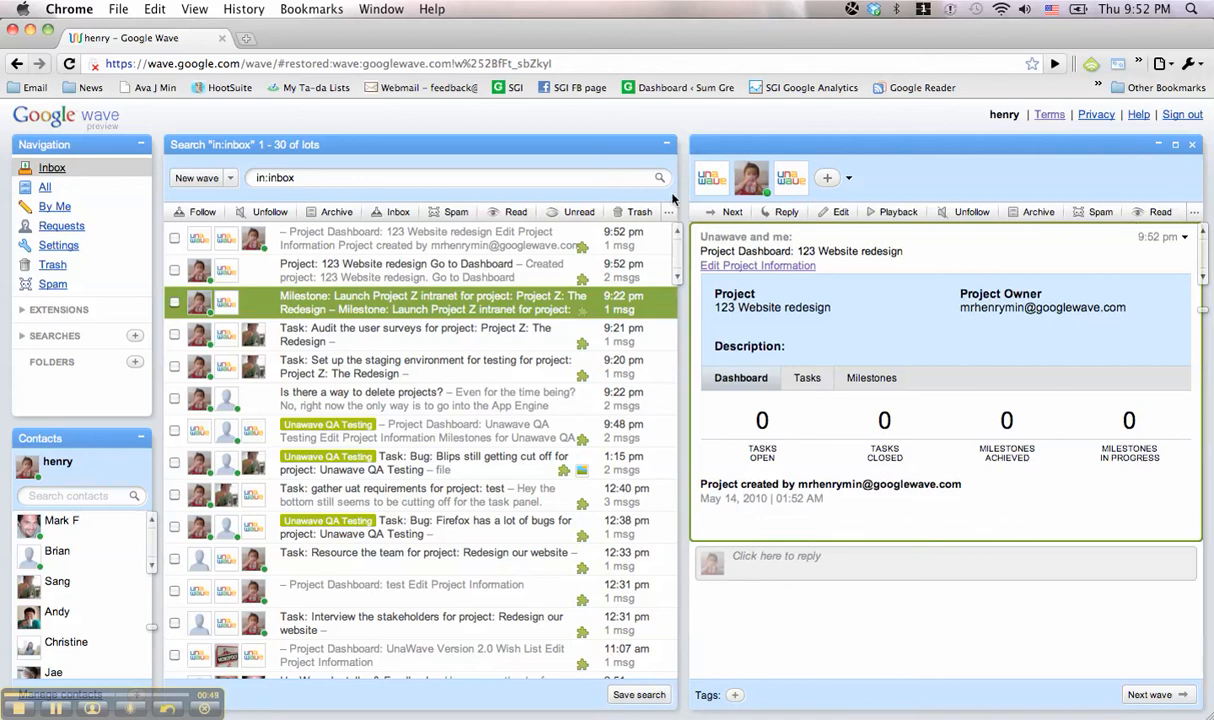
Start a new task in 123 Website redesign named 'Meet with stakeholders'.
left_click(232, 178)
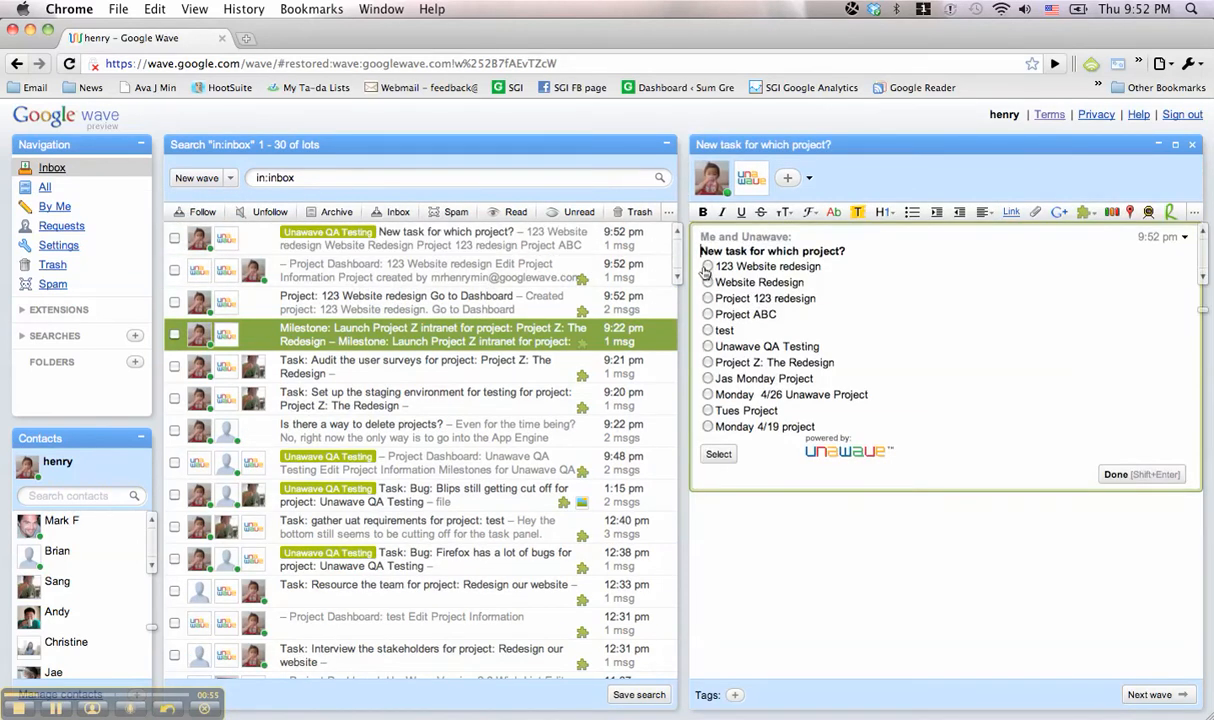
left_click(708, 266)
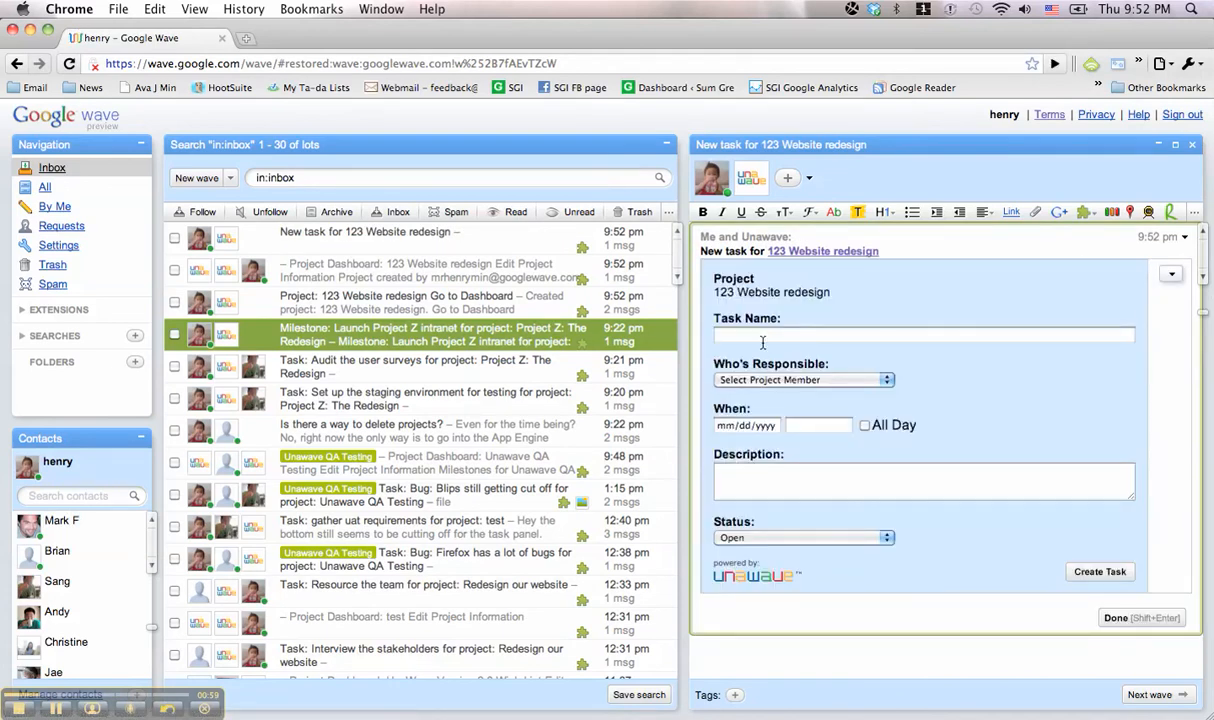
left_click(924, 336)
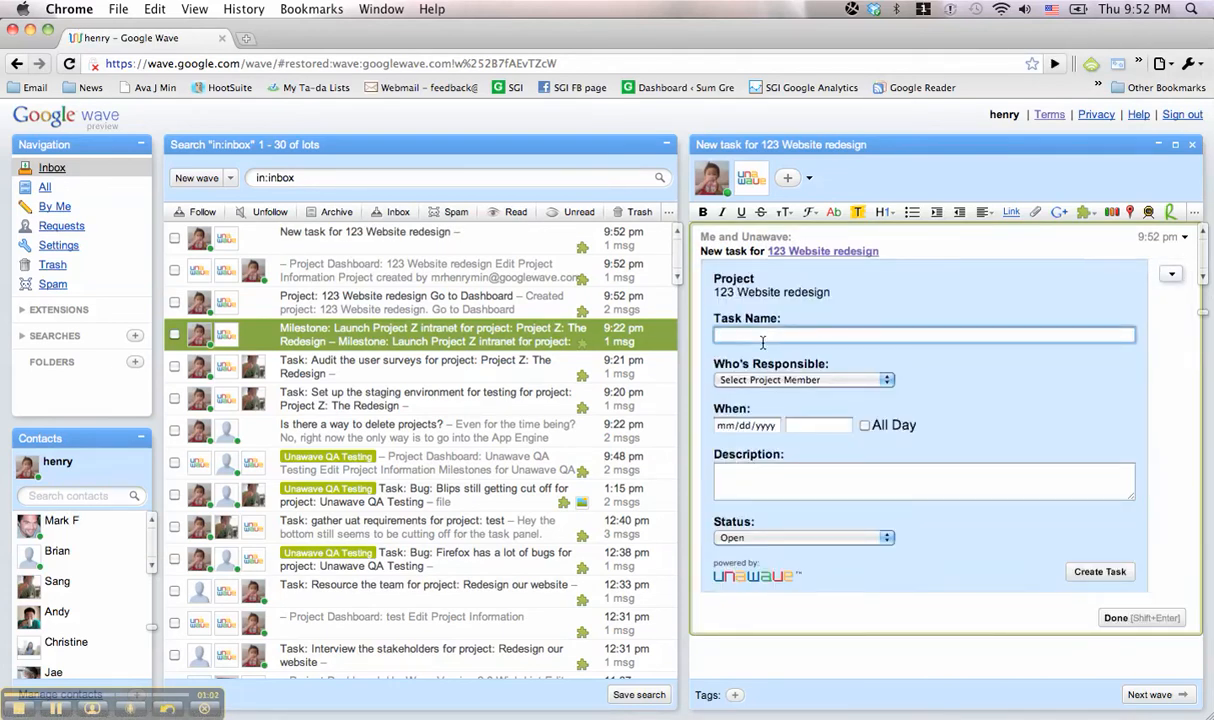
type("Meet w")
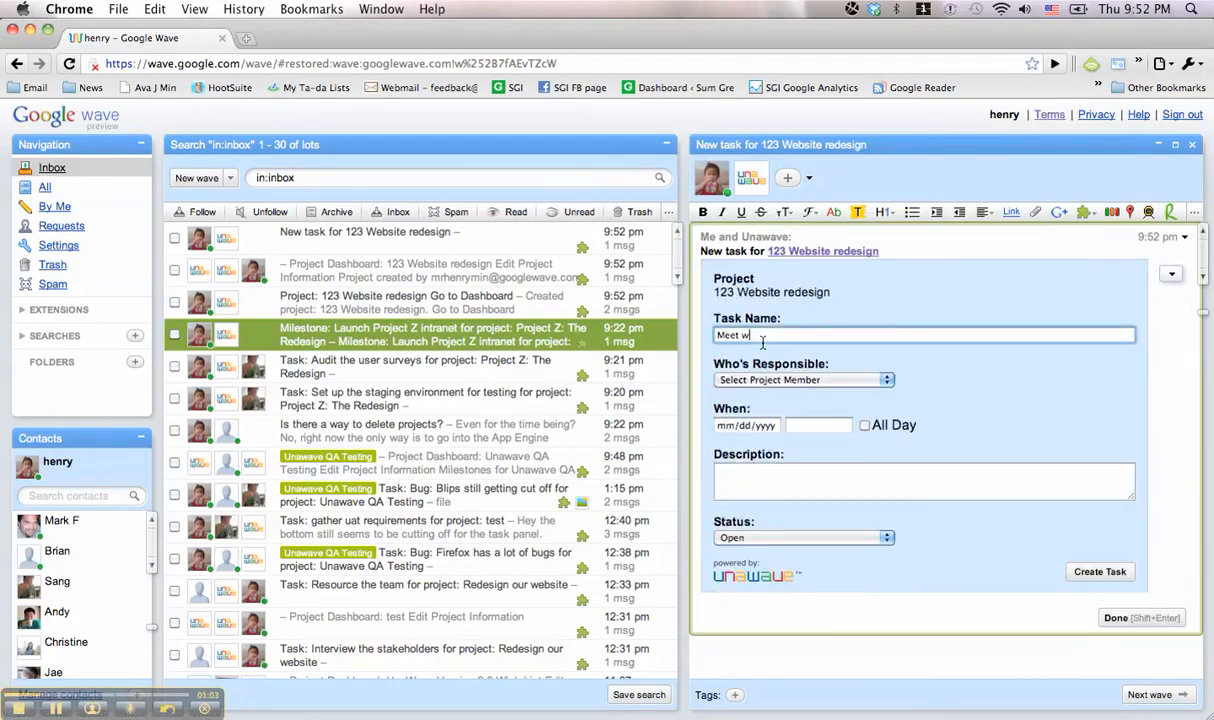
type("ith stakeho")
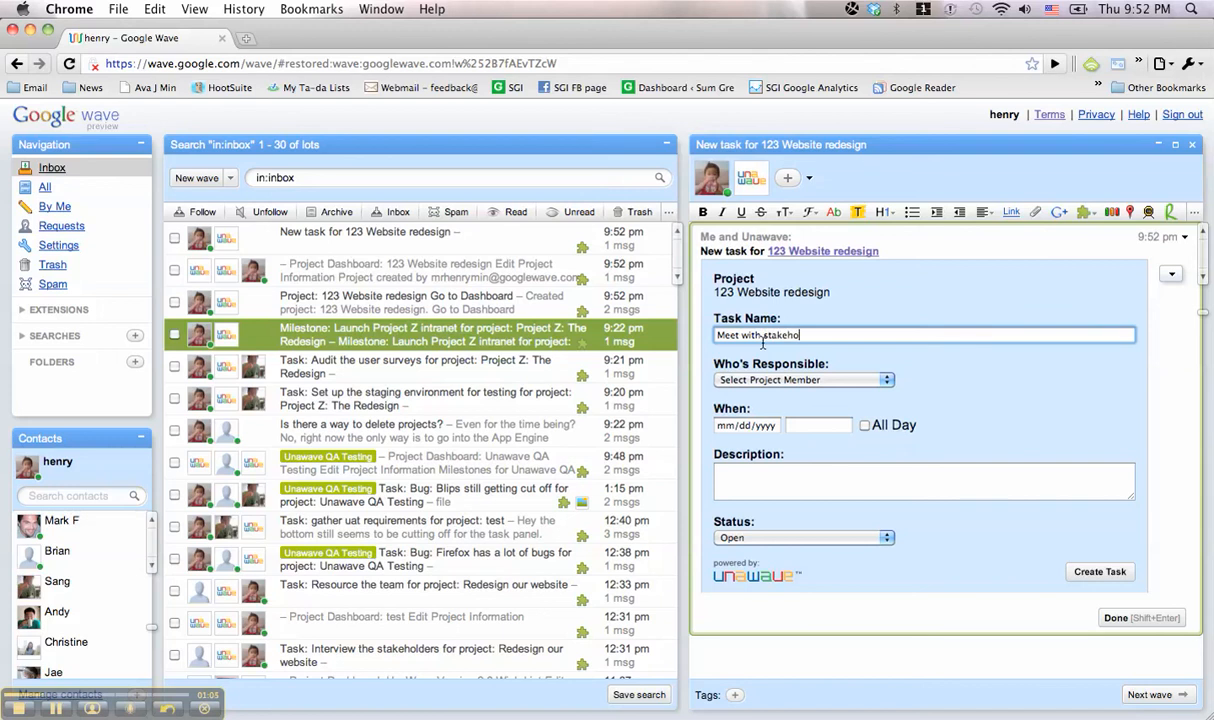
Assign the second team member, set due date 05/21/2010 with description 'get requirements', and create the task.
left_click(800, 380)
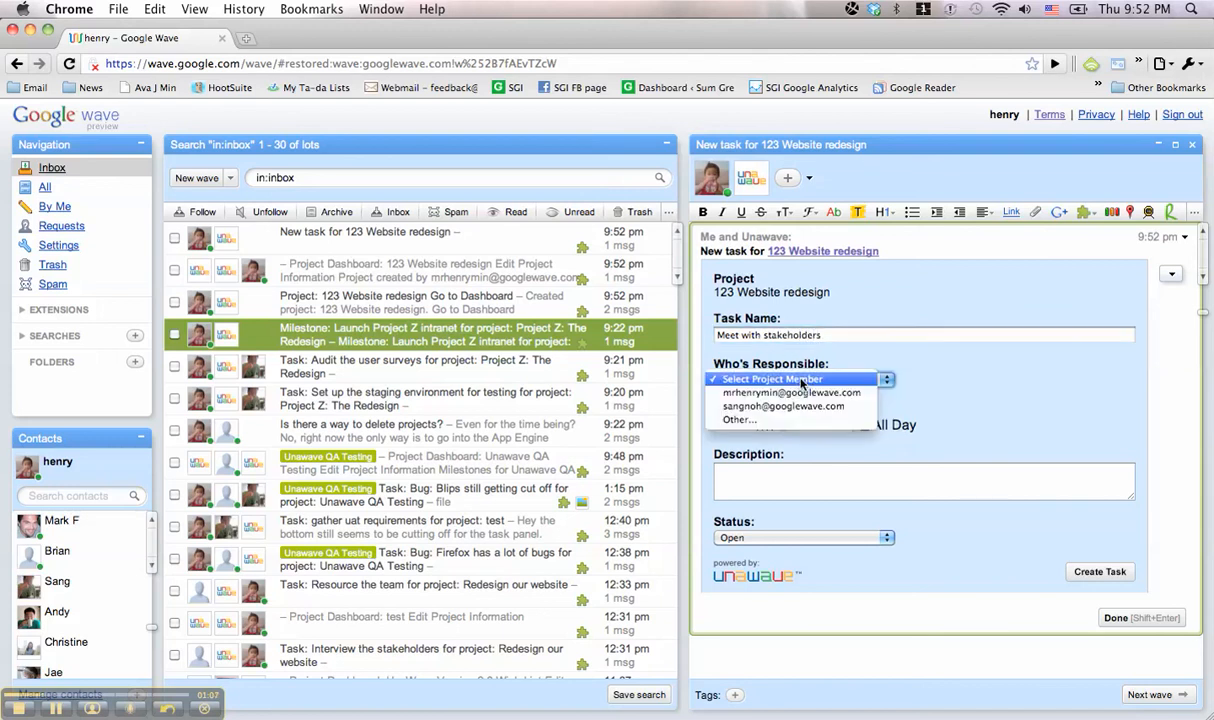
left_click(784, 406)
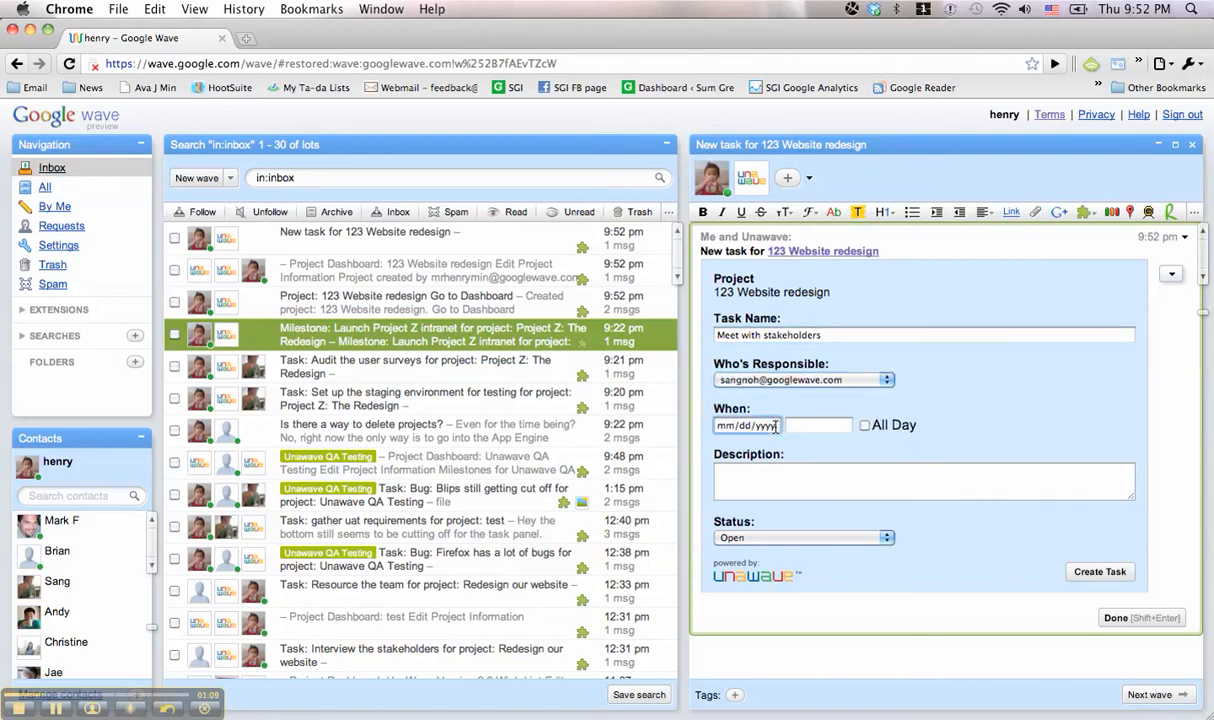
type("05/21/2010")
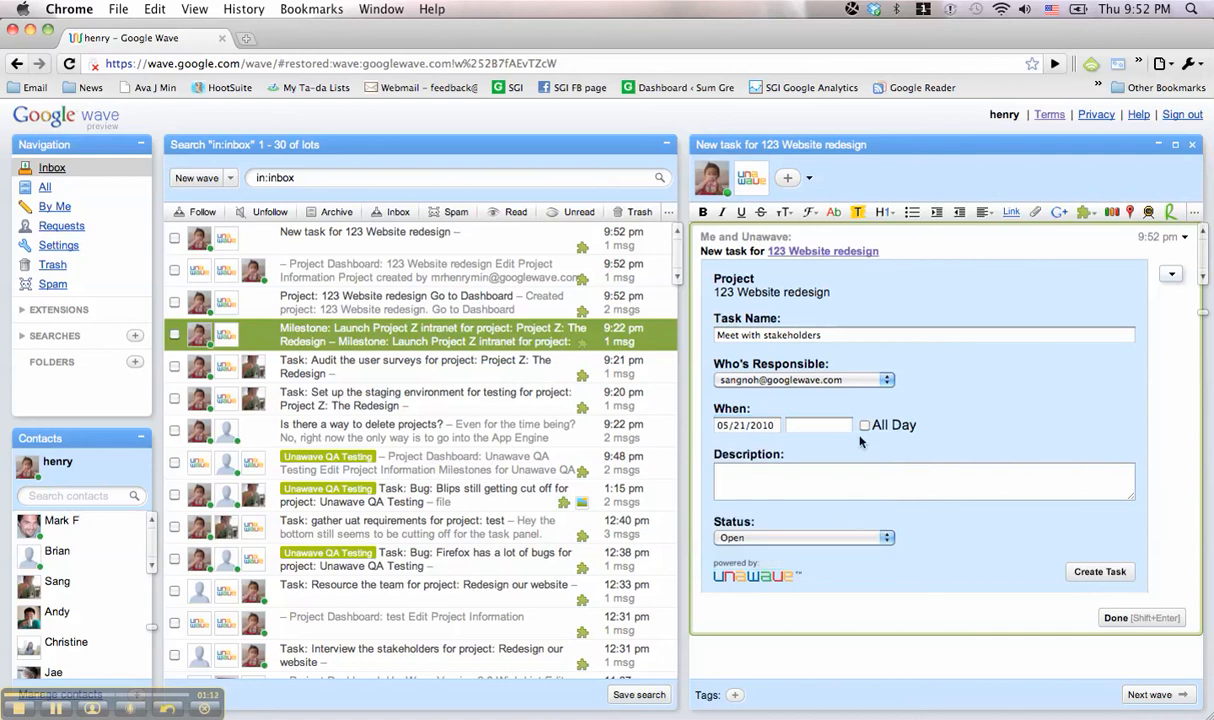
type("get requirements")
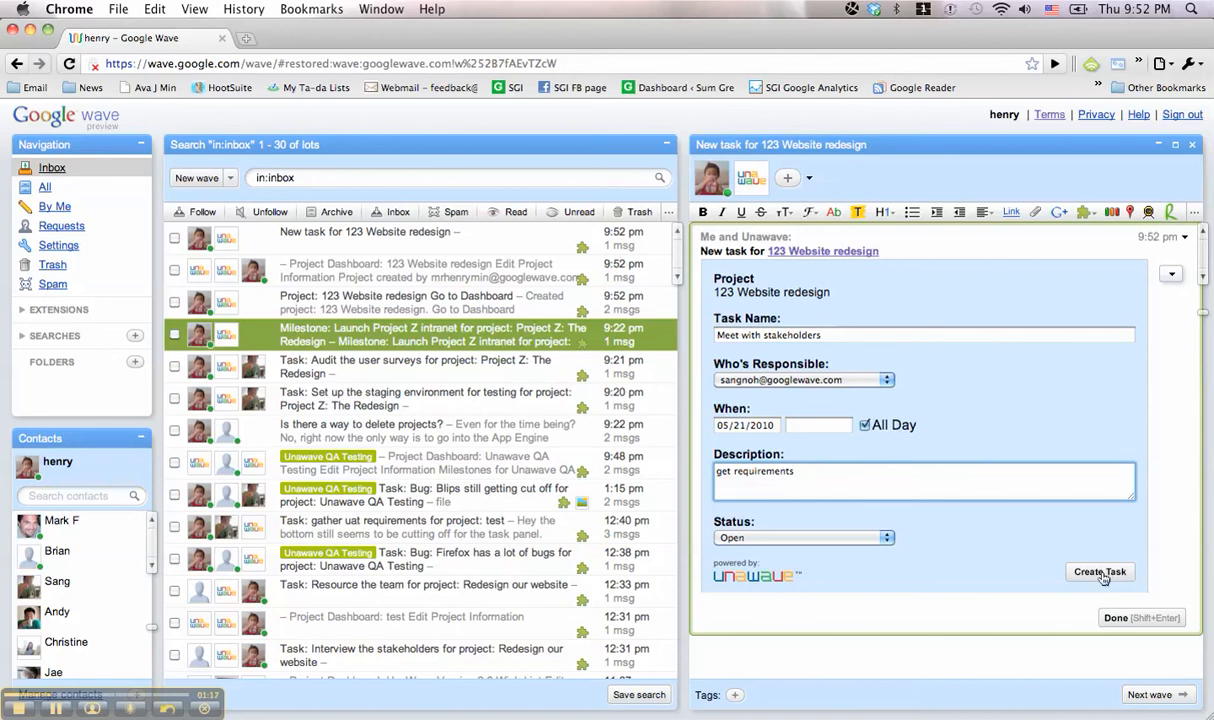
left_click(1100, 572)
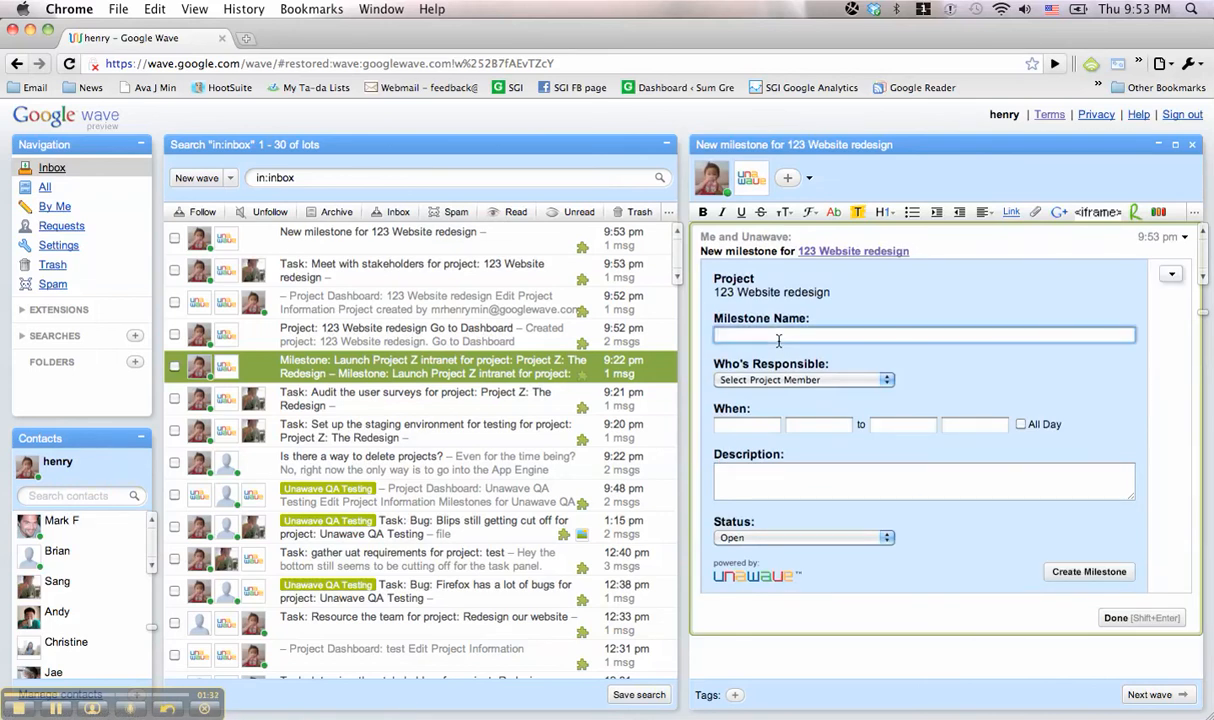
Create the all-day milestone 'Launch the website' dated 05/28/2010 with a responsible member.
type("Laun")
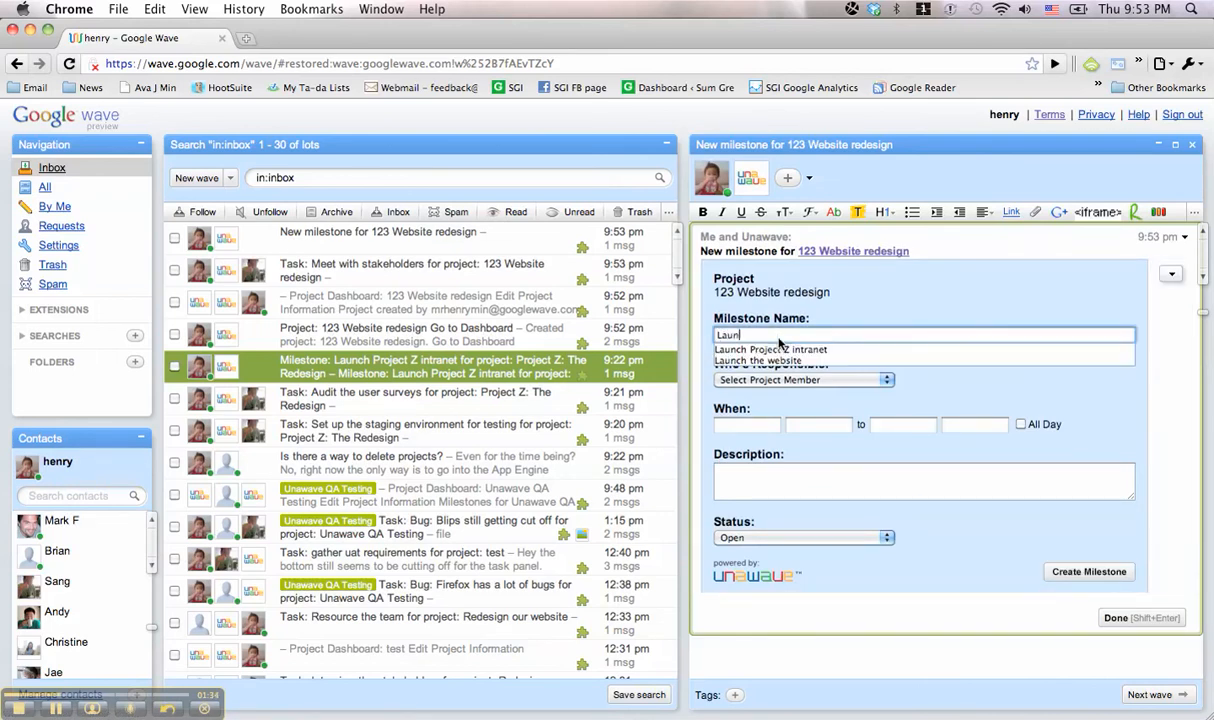
left_click(758, 348)
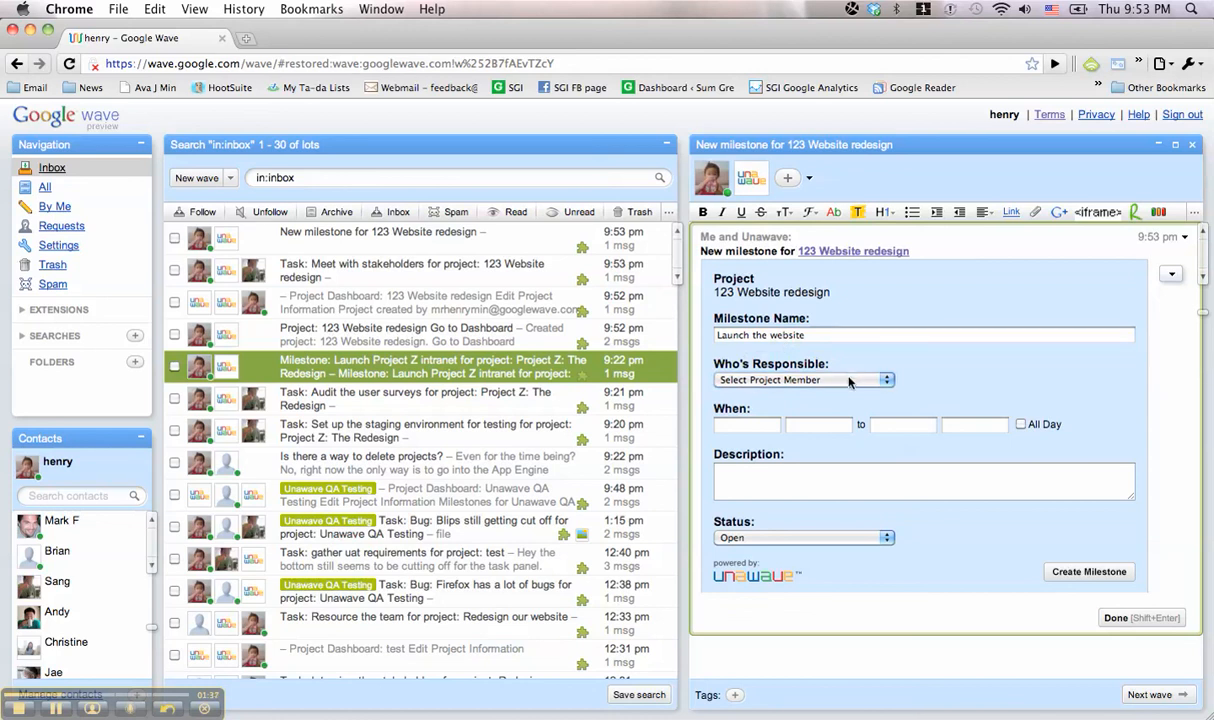
left_click(804, 380)
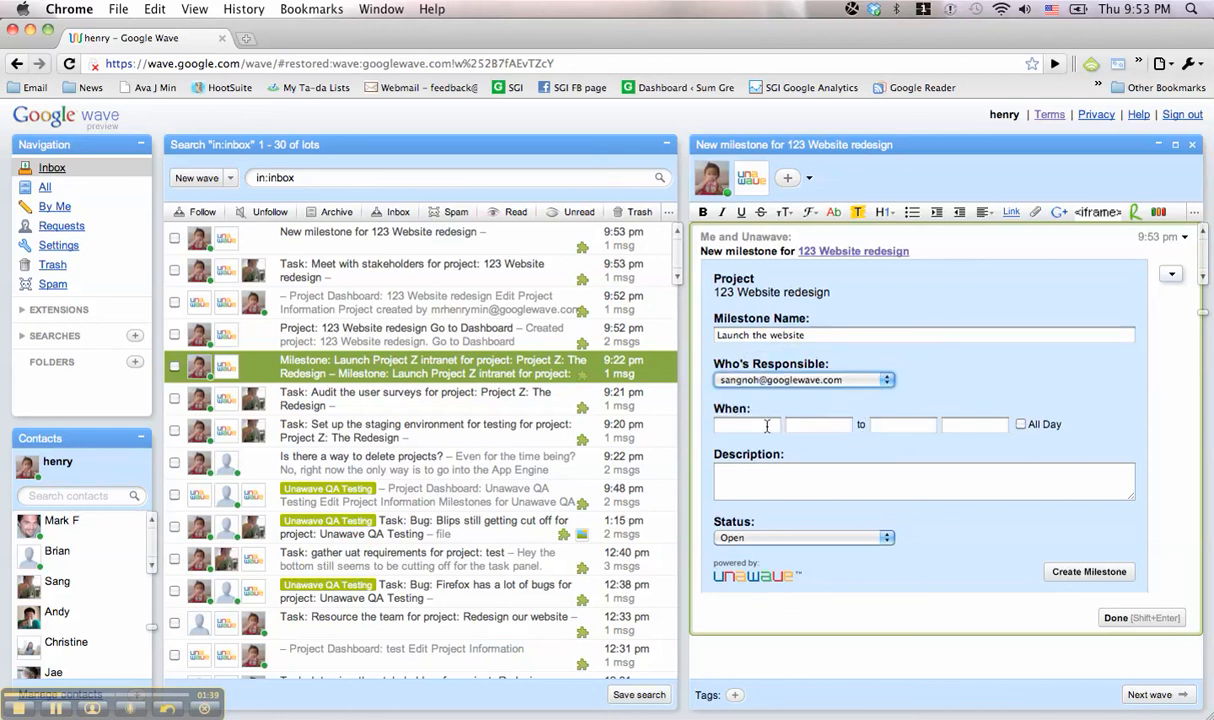
type("05/28/2010")
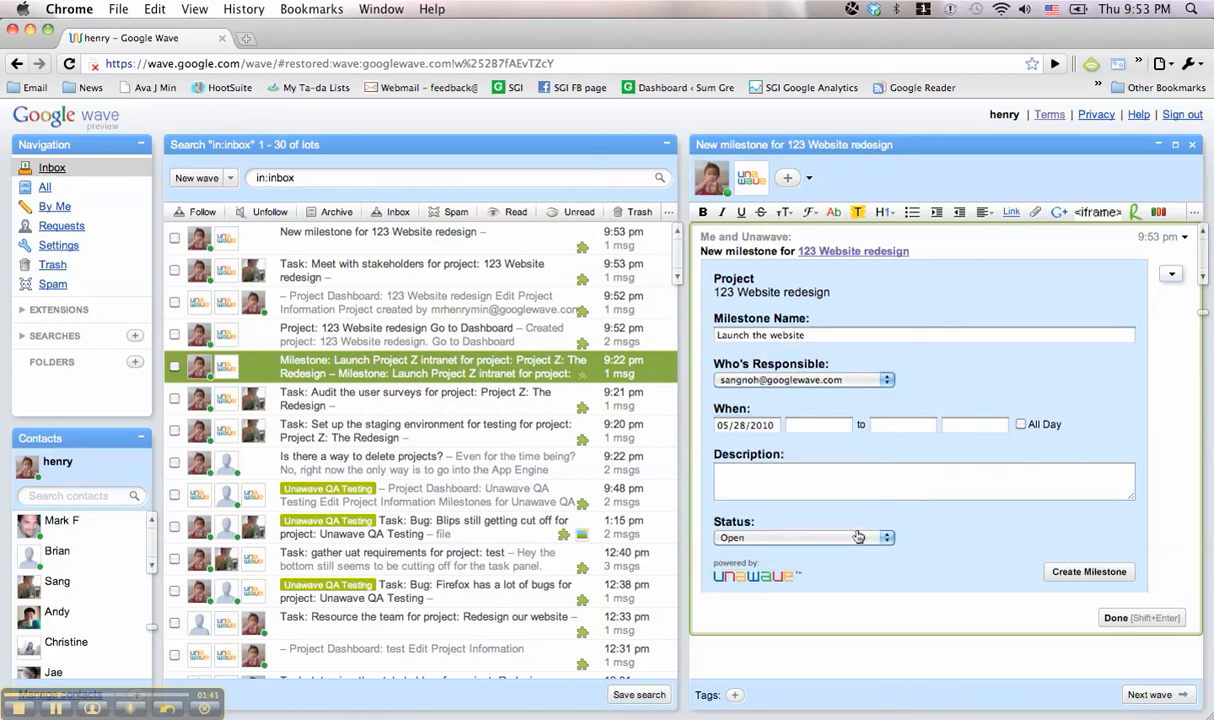
left_click(904, 424)
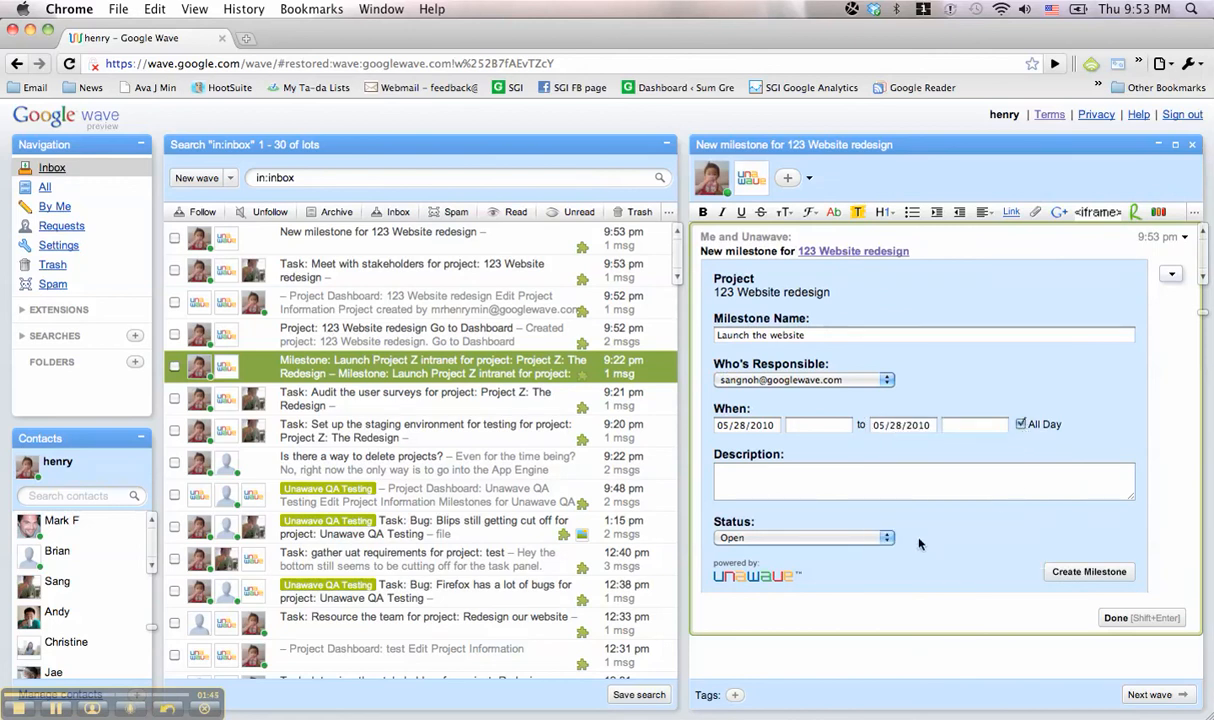
left_click(1088, 572)
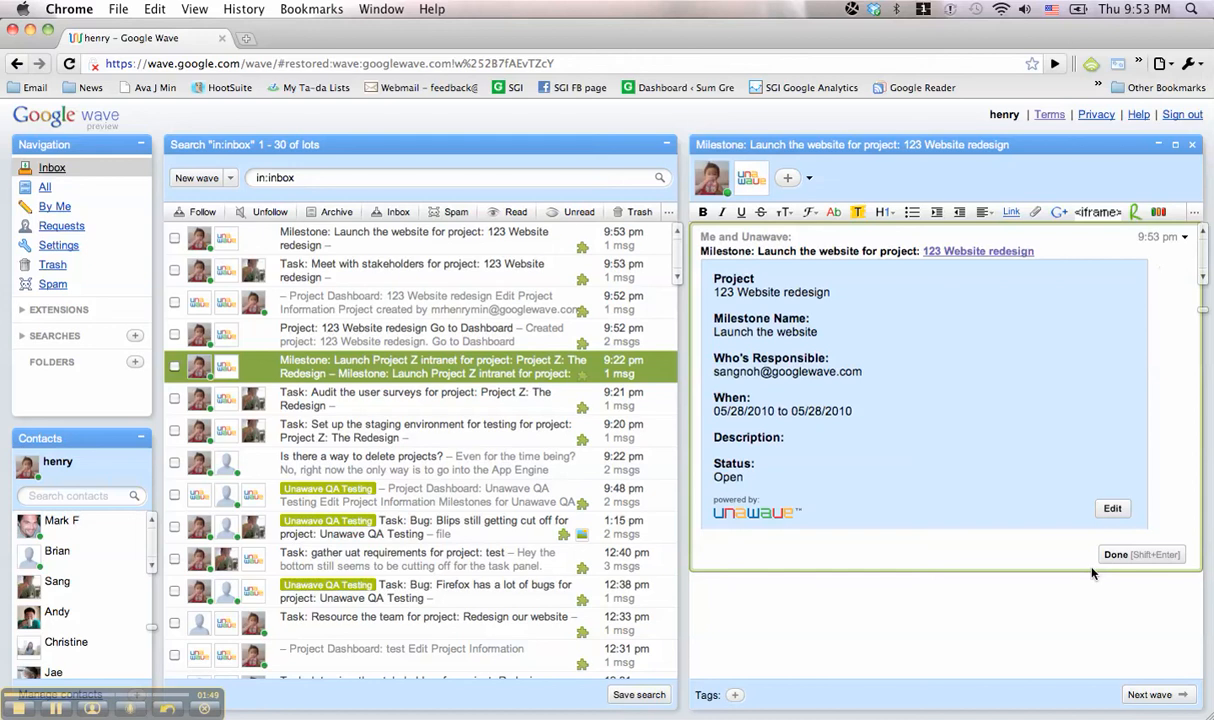
mouse_move(952, 552)
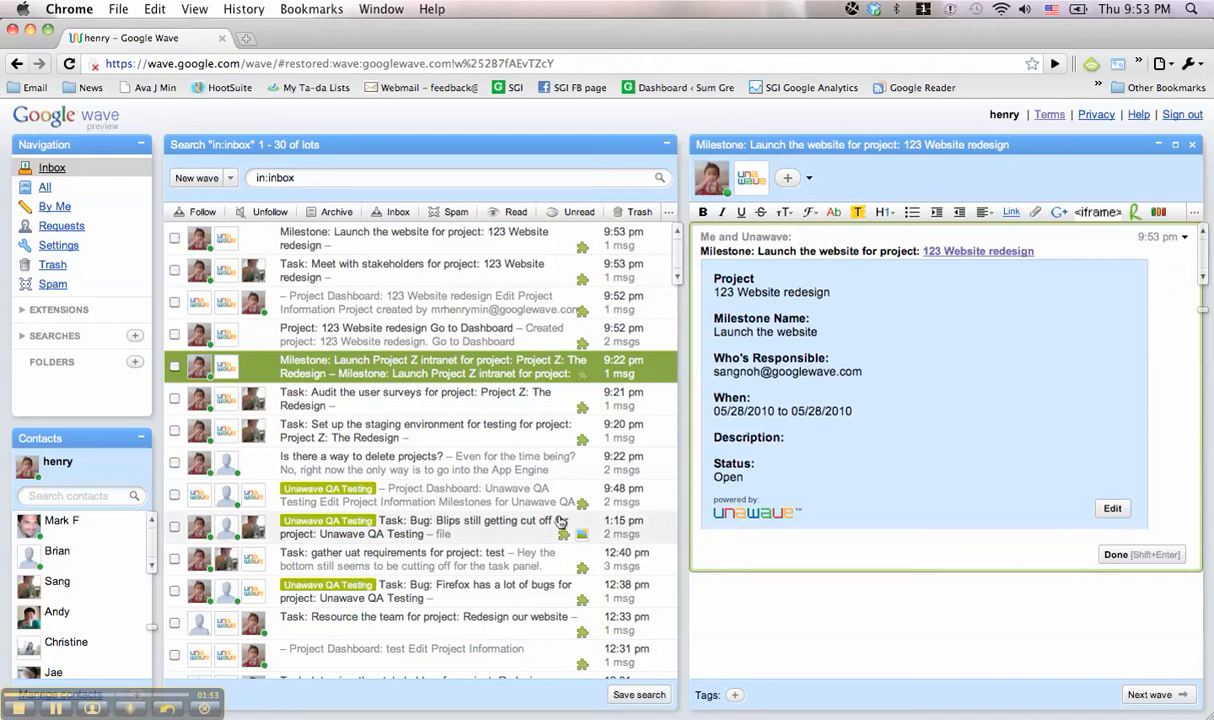
View the Unawave QA Testing dashboard summary reporting 11 open and 6 closed tasks.
left_click(430, 494)
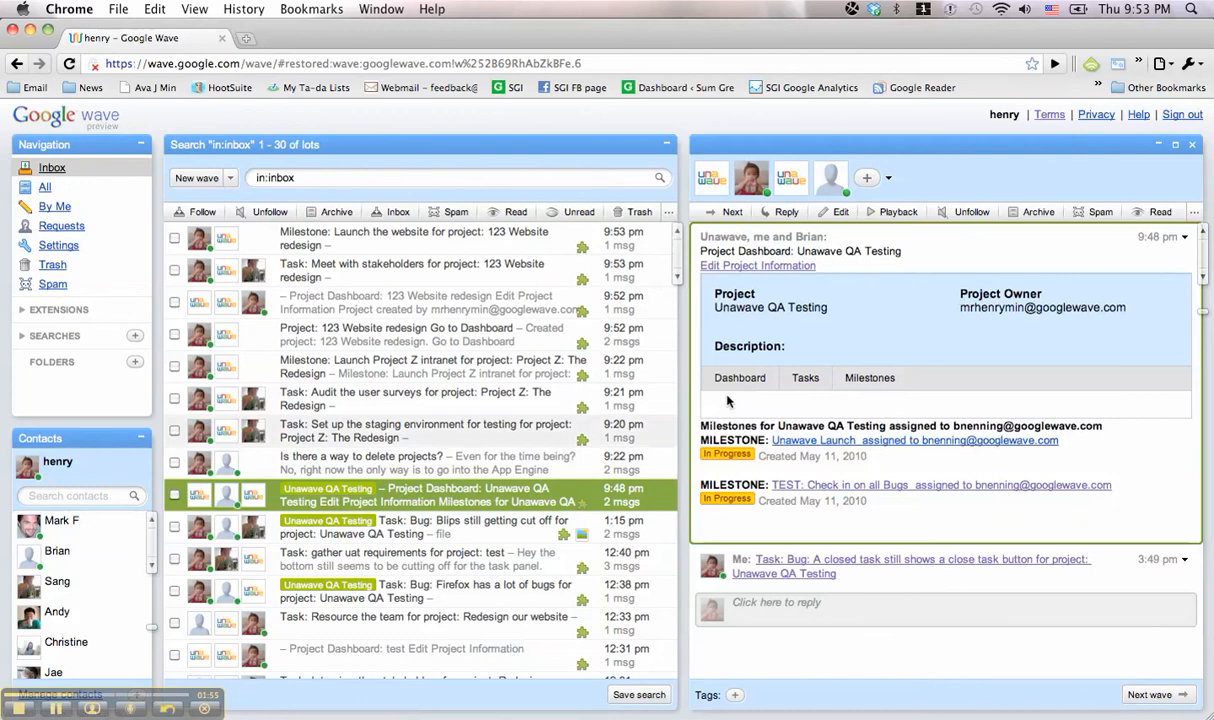
left_click(740, 376)
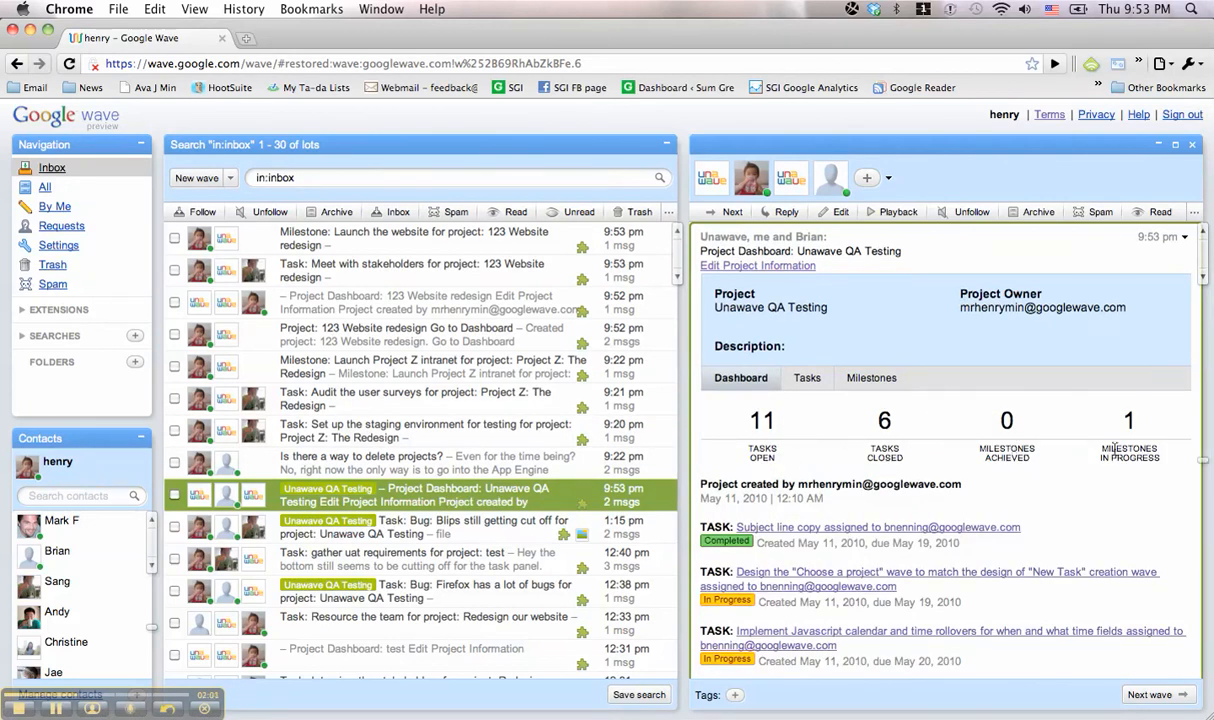
mouse_move(1062, 500)
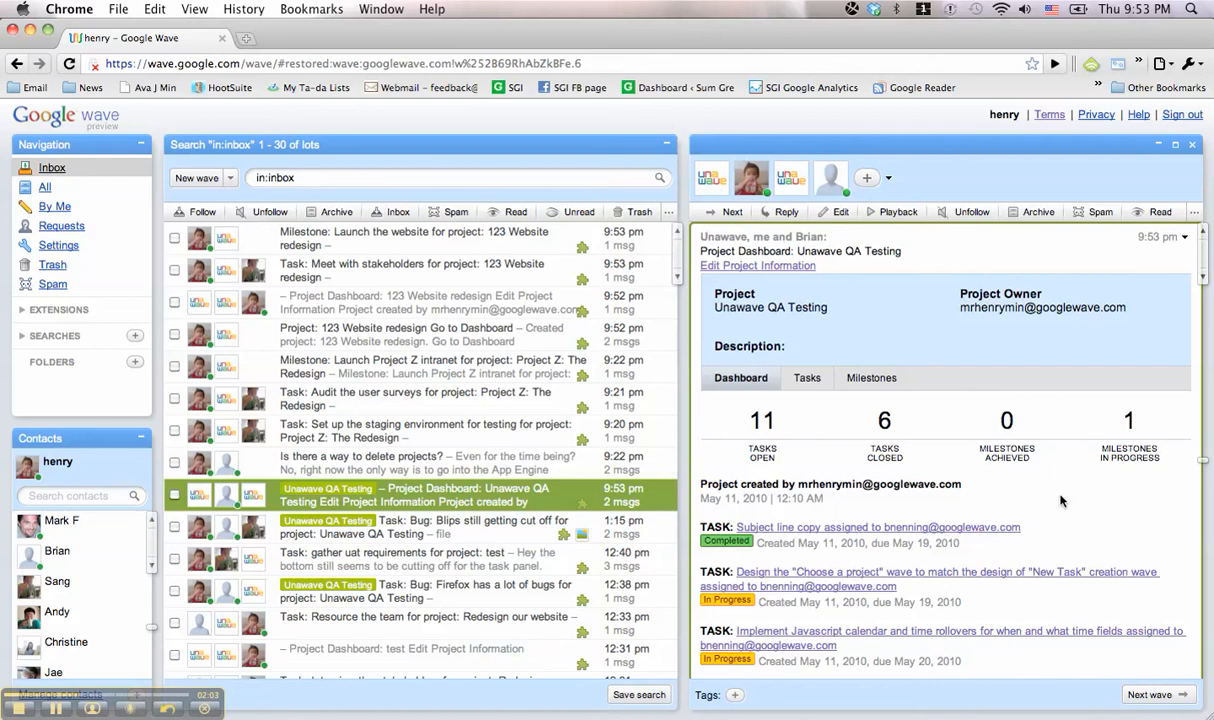
scroll("down", 3)
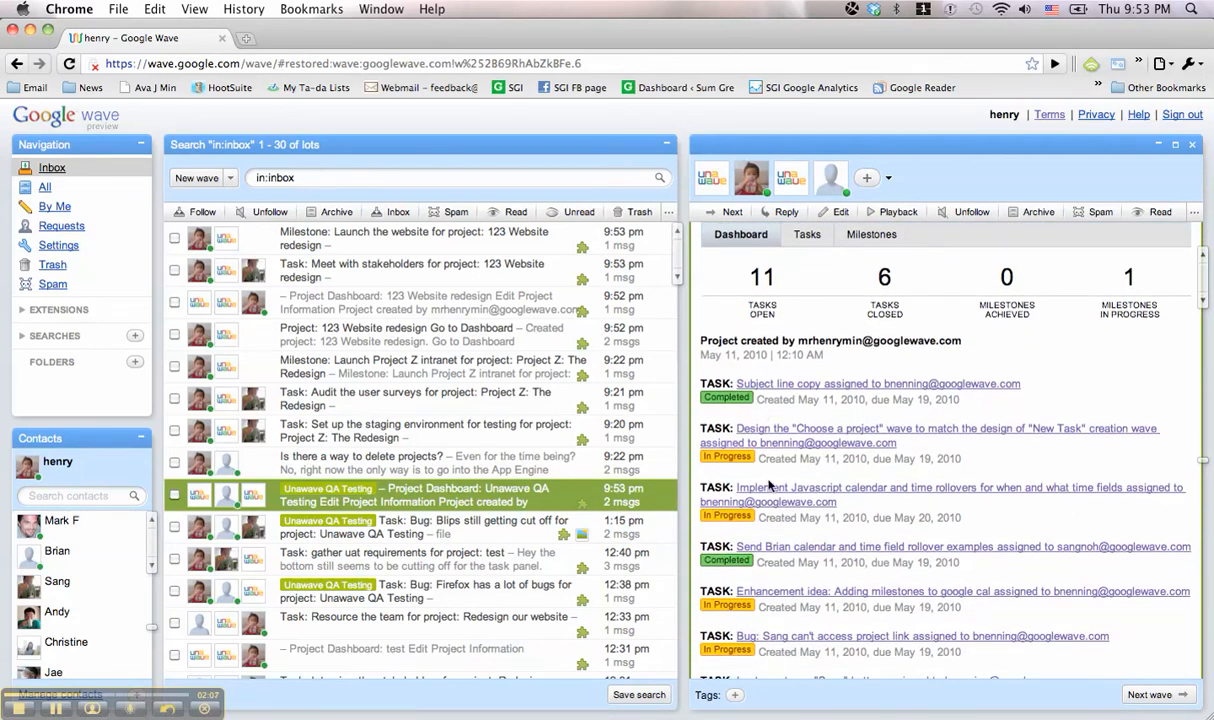
scroll("down", 3)
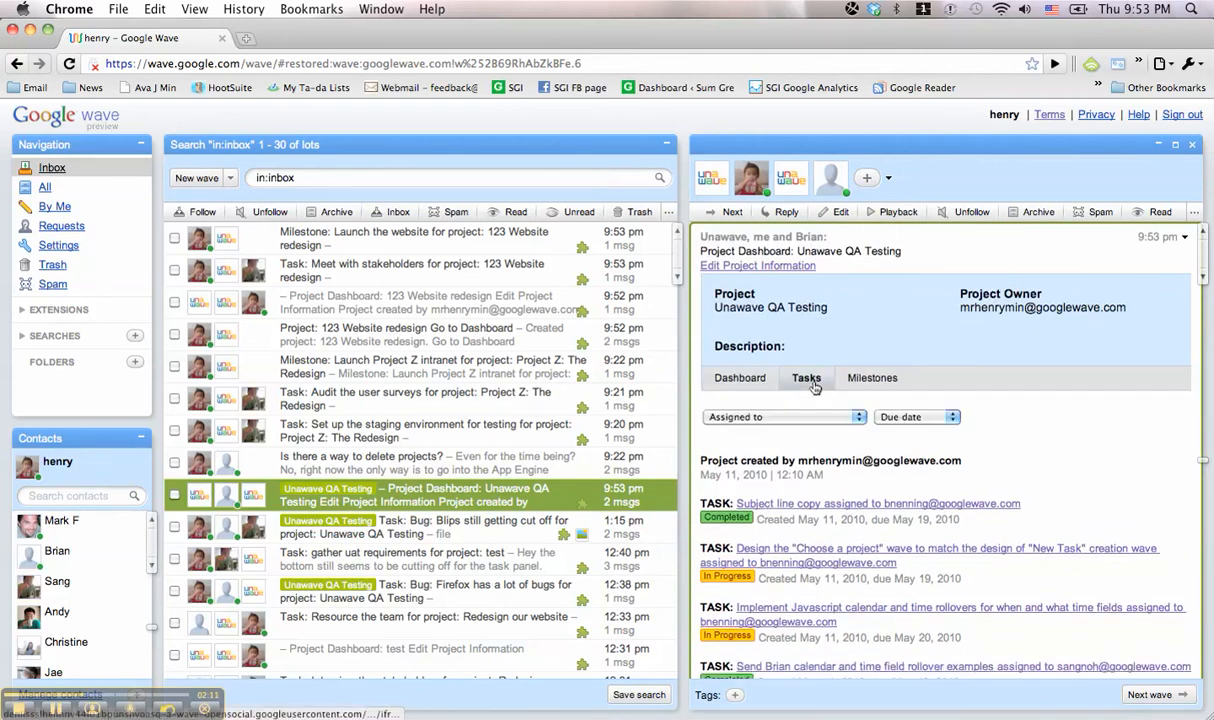
Filter the Unawave QA Testing task list to tasks assigned to the first team member.
left_click(806, 378)
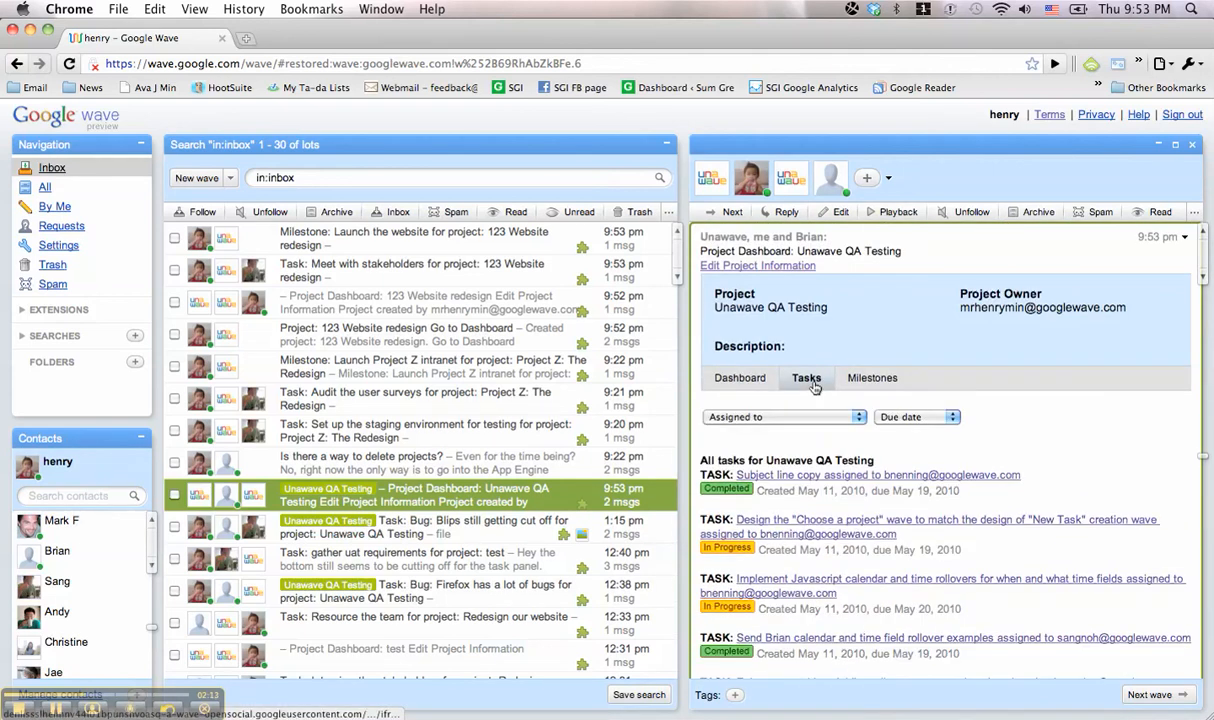
left_click(784, 416)
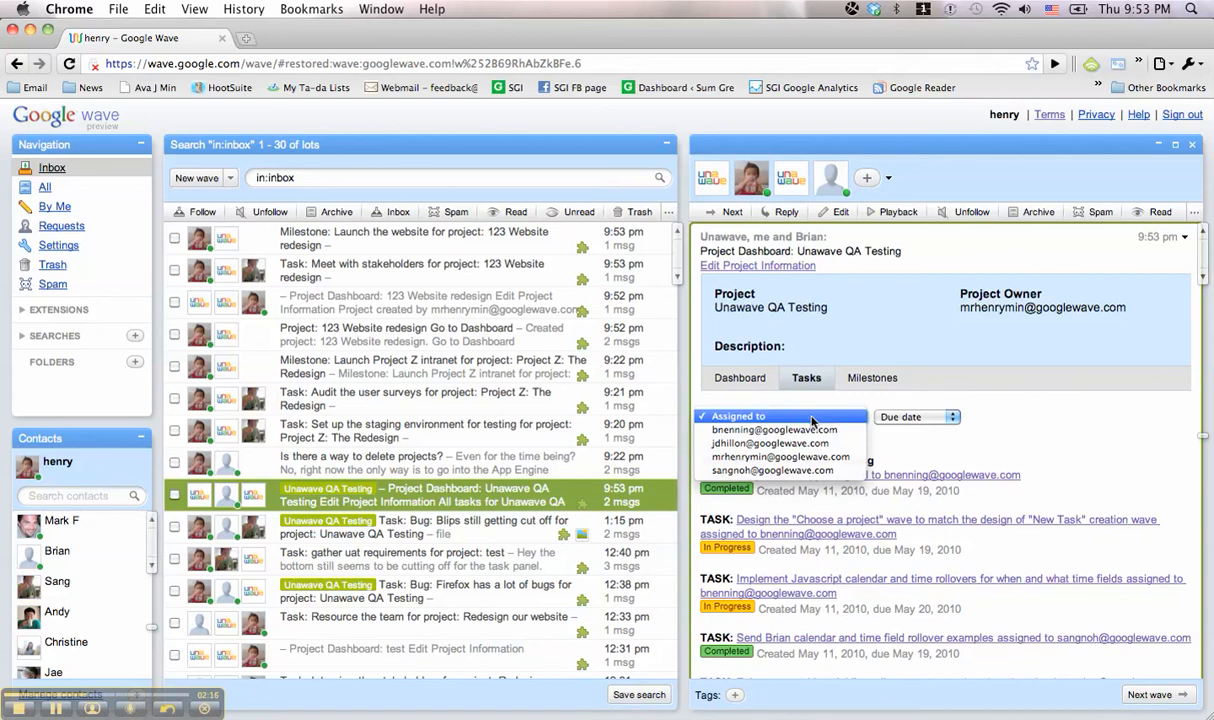
left_click(768, 428)
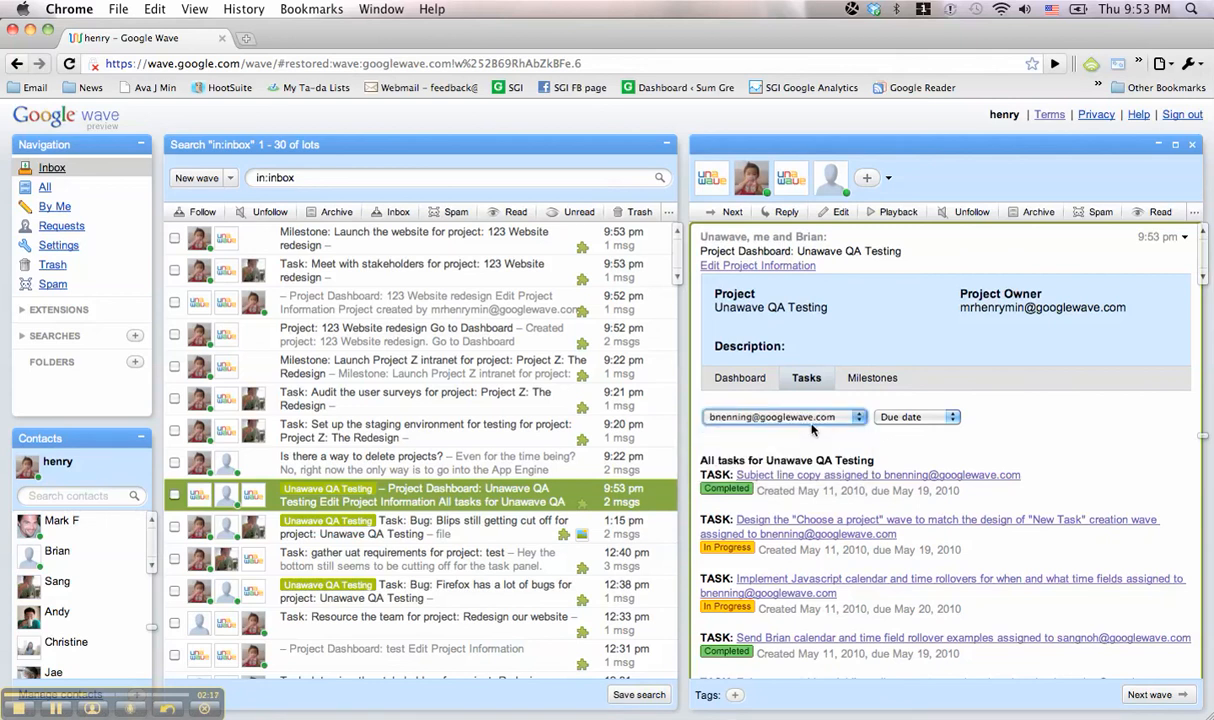
left_click(912, 418)
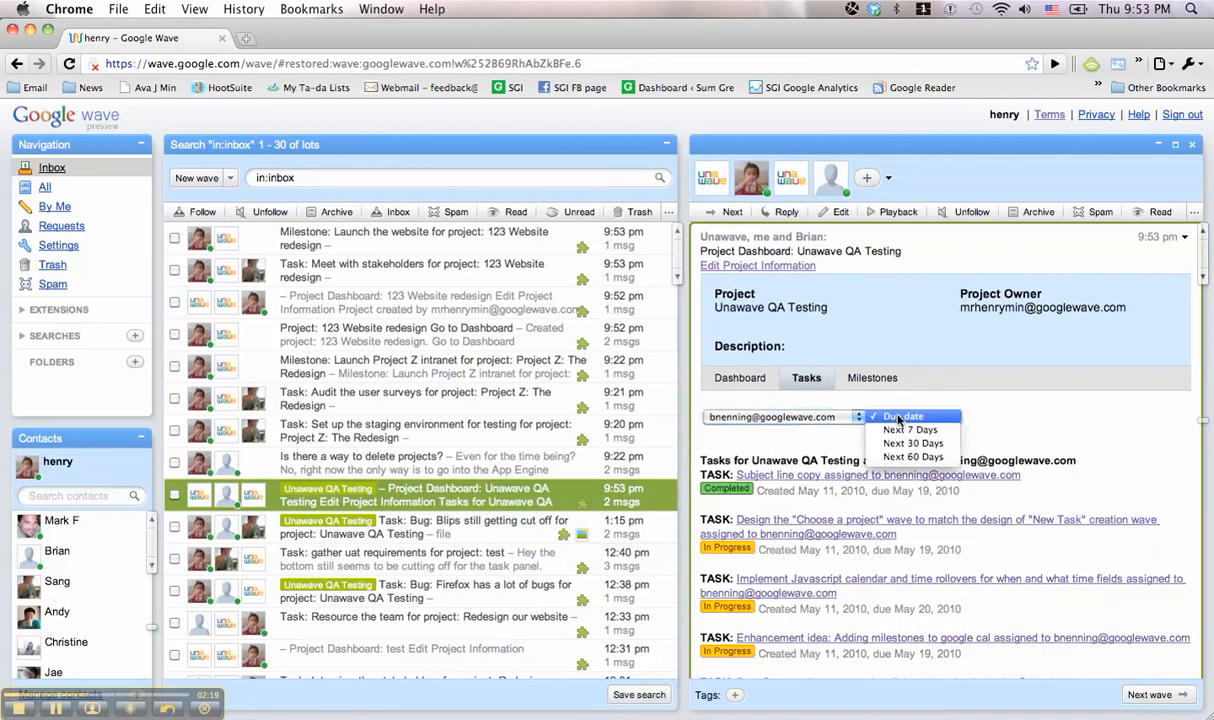
mouse_move(910, 428)
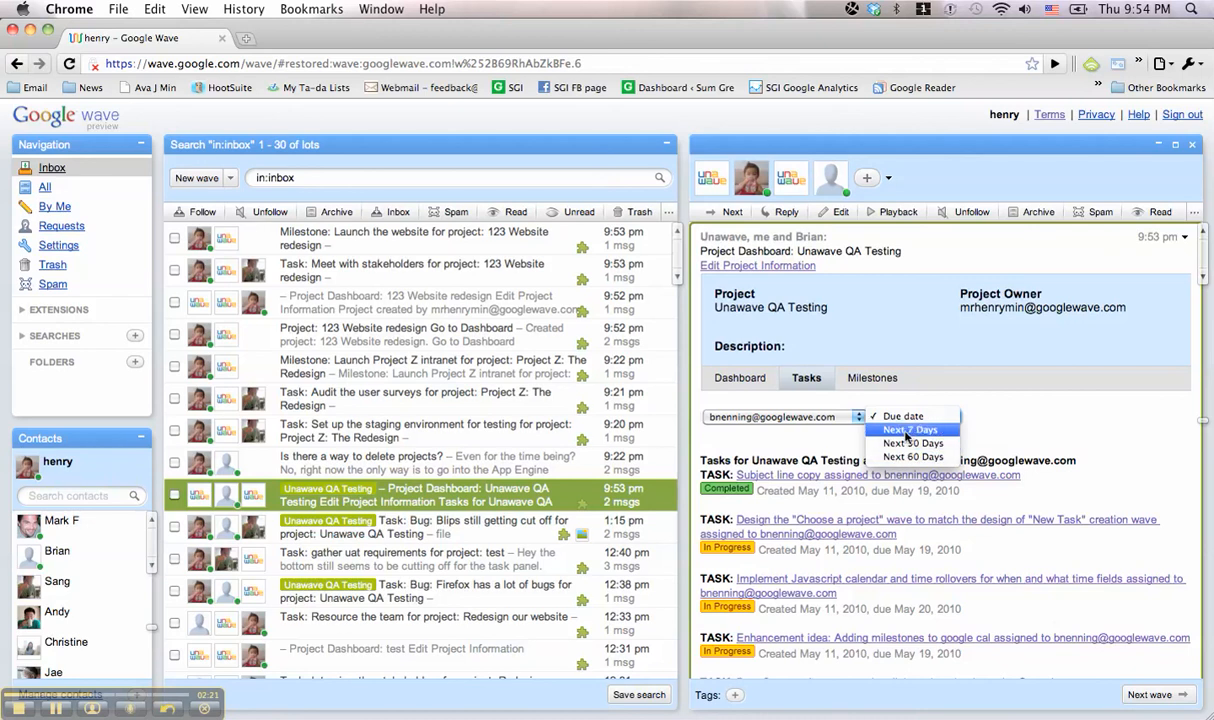